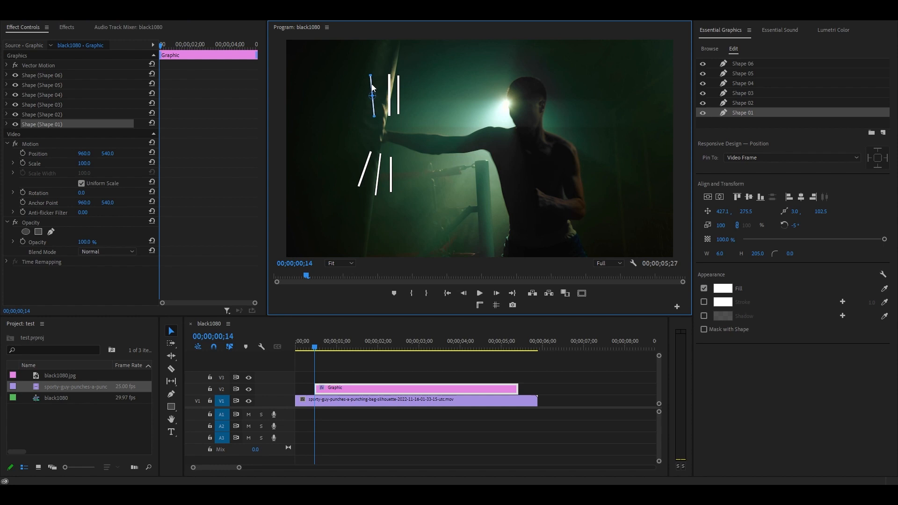
# Find the Circle effect in the Effects panel and apply it to the graphic clip.
pyautogui.click(66, 28)
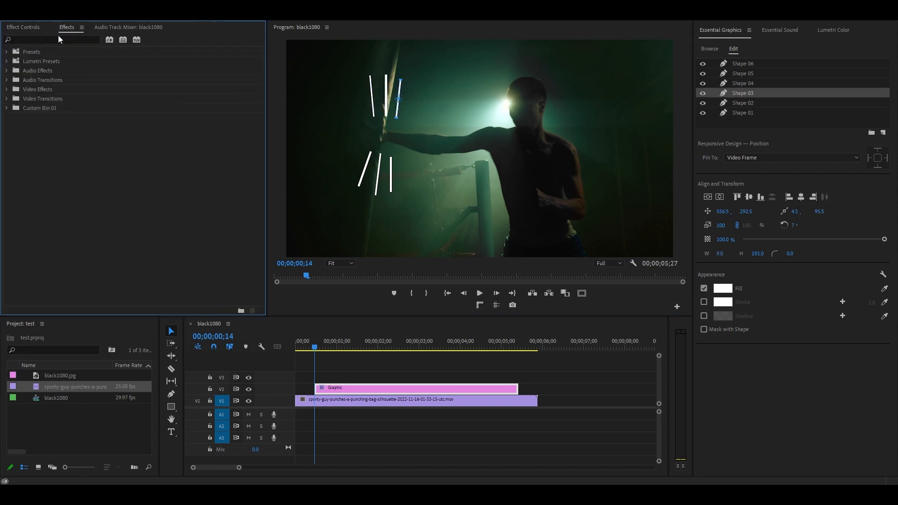
pyautogui.write('circle')
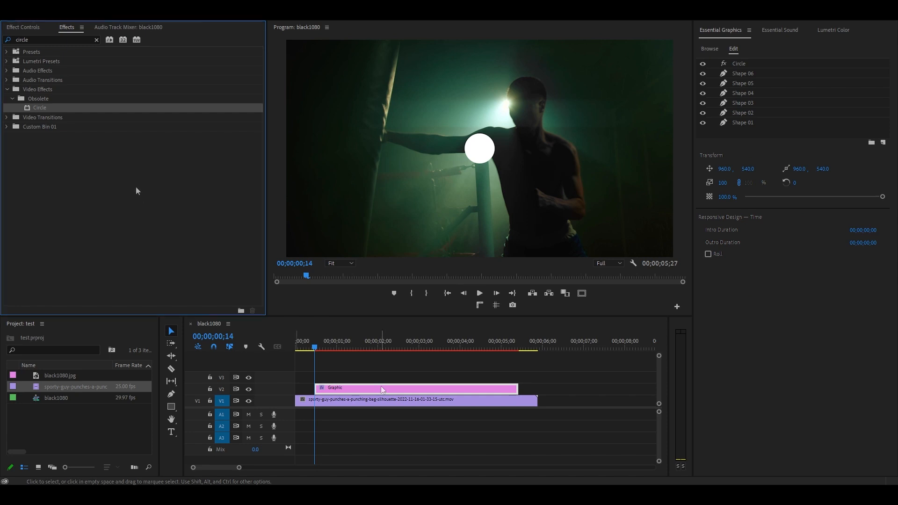
pyautogui.click(23, 27)
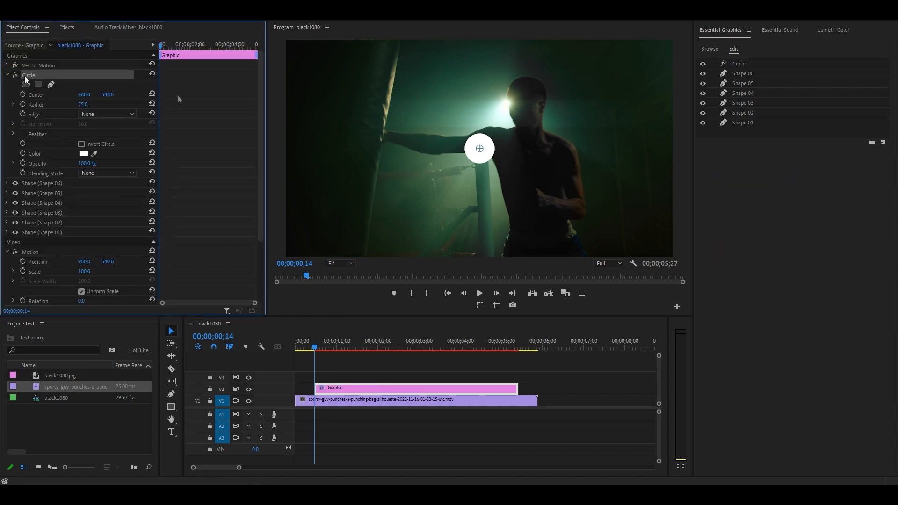
# Move the circle's centre onto the punching bag where the impact lines converge.
pyautogui.moveTo(478, 148); pyautogui.dragTo(418, 145)
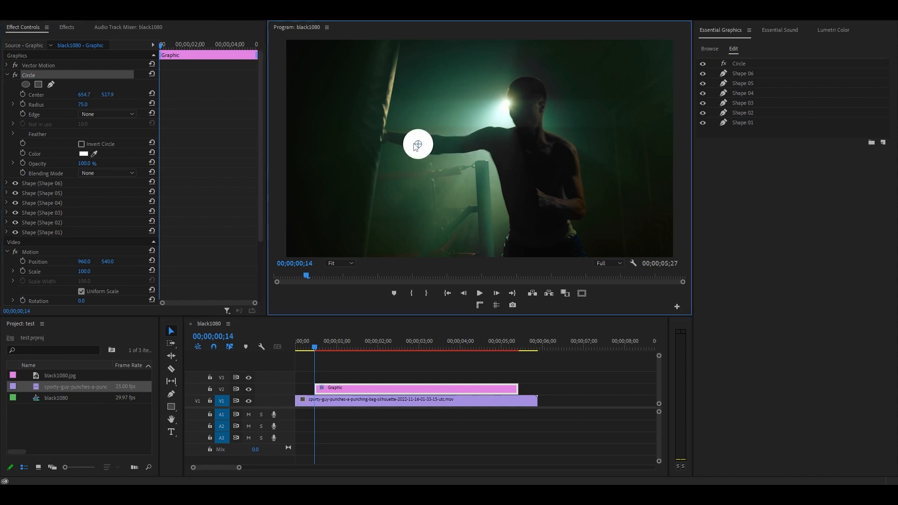
pyautogui.moveTo(417, 144); pyautogui.dragTo(380, 136)
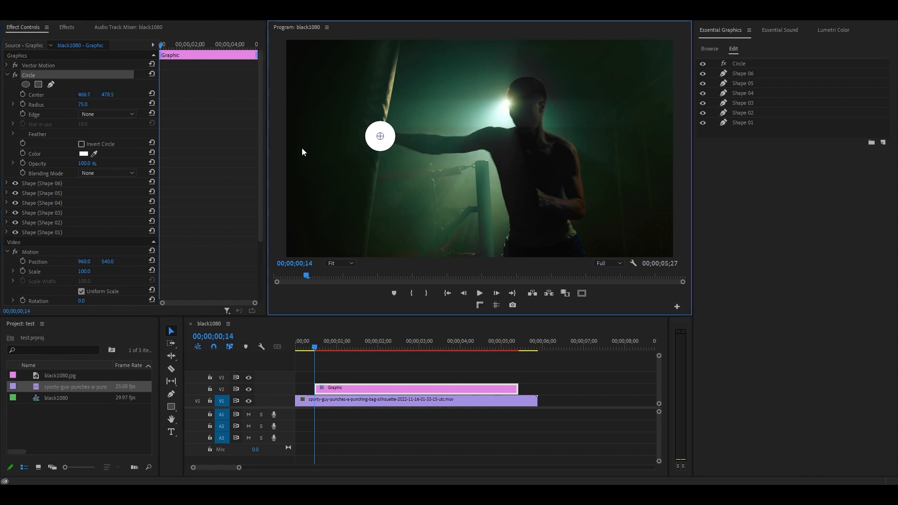
pyautogui.click(106, 173)
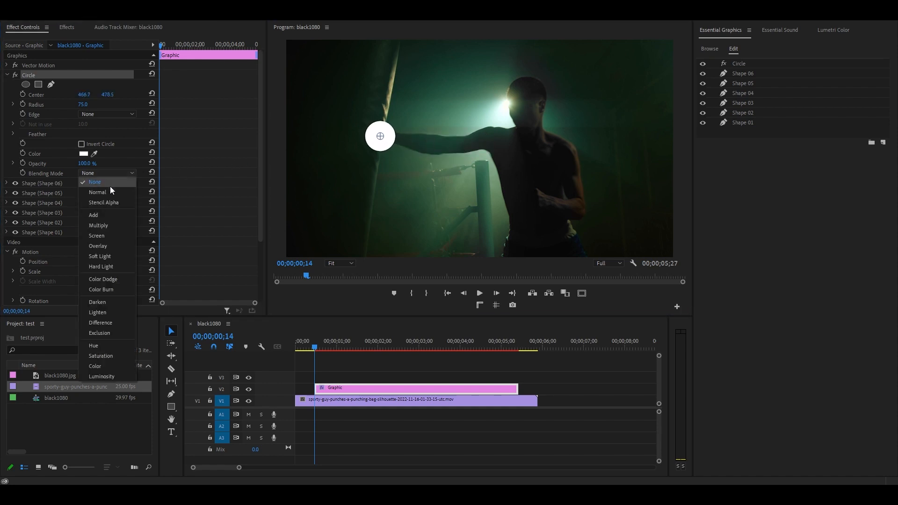
# Set the Circle to Stencil Alpha blending and drag its Radius up to reveal the lines.
pyautogui.click(103, 202)
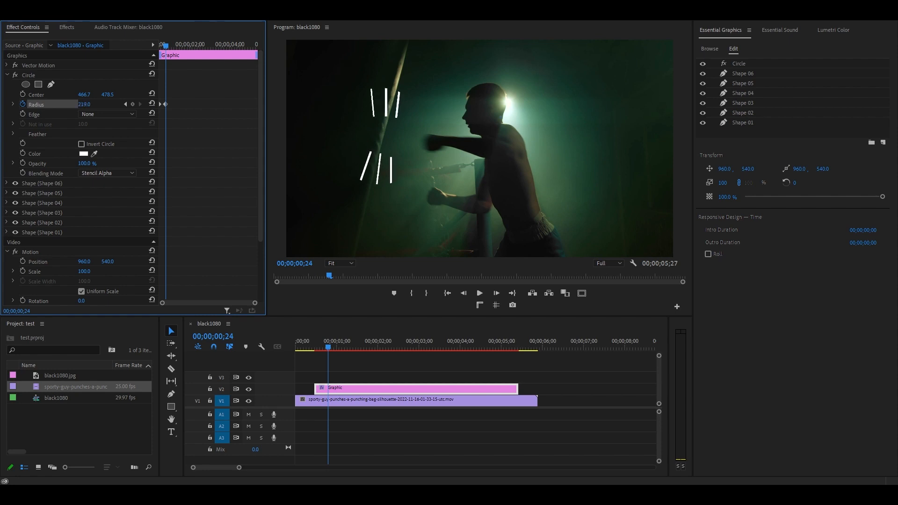
pyautogui.moveTo(85, 104); pyautogui.dragTo(92, 104)
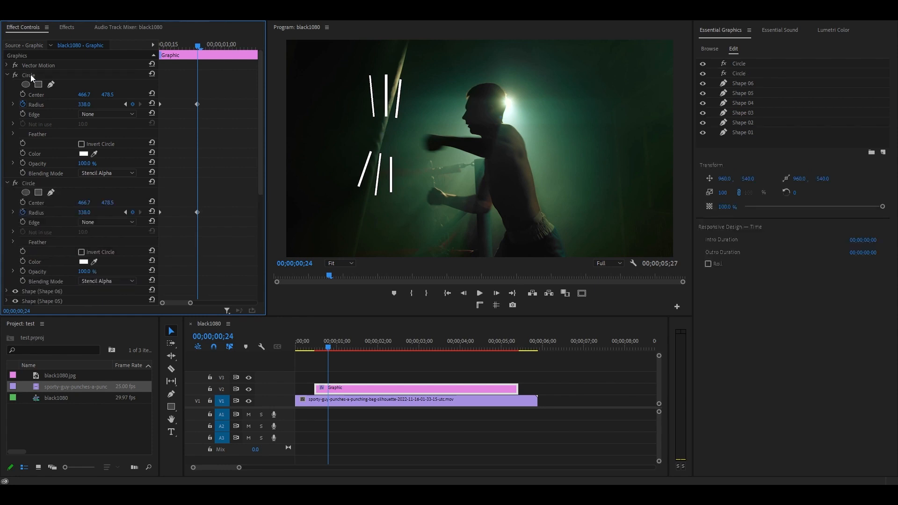
# Select the duplicated Circle effect and tick Invert Circle so it hides the lines.
pyautogui.click(29, 183)
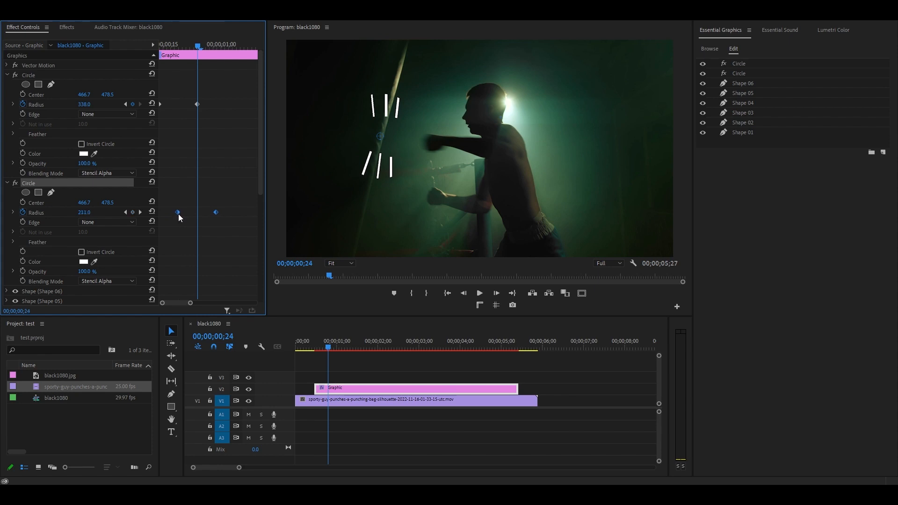
pyautogui.click(82, 252)
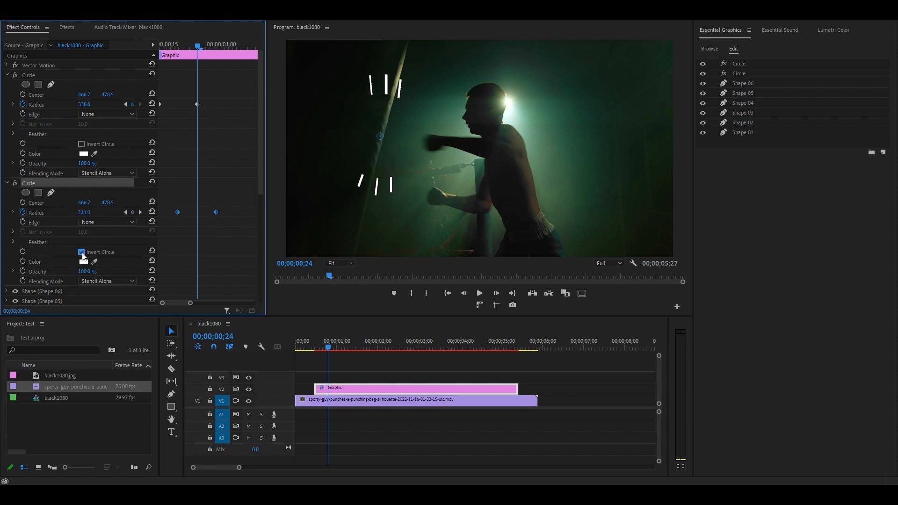